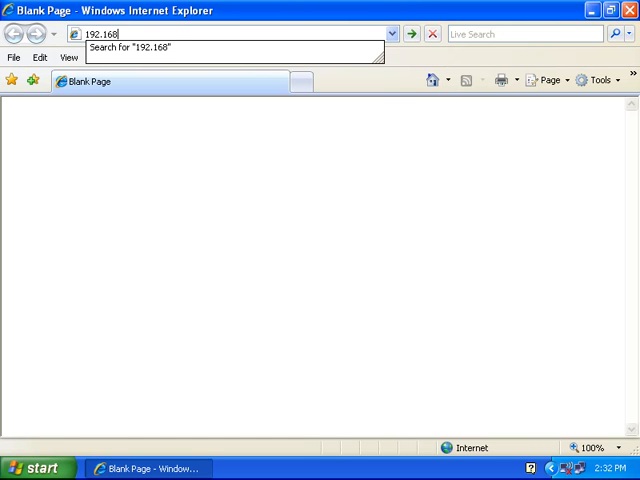
Step: Load the router page at 192.168.1.1 to bring up its admin login prompt
key(Return)
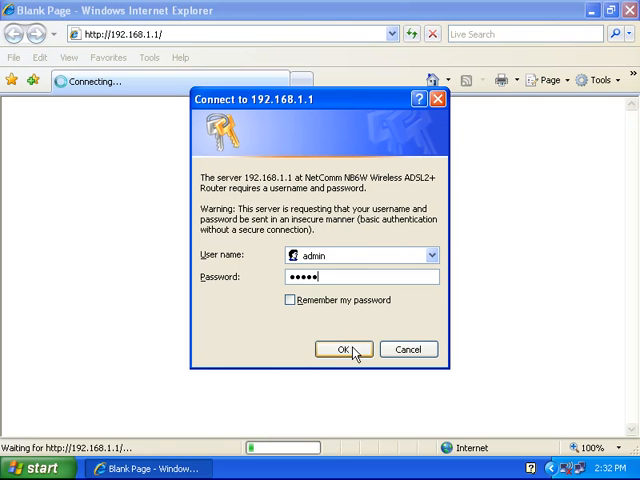
click(343, 349)
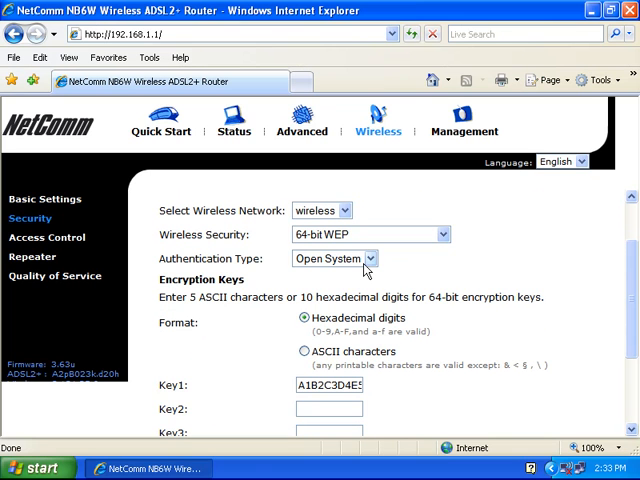
Step: Scroll down the Wireless Security page to the 64-bit WEP Open System hex Key1 settings
scroll(down, 3)
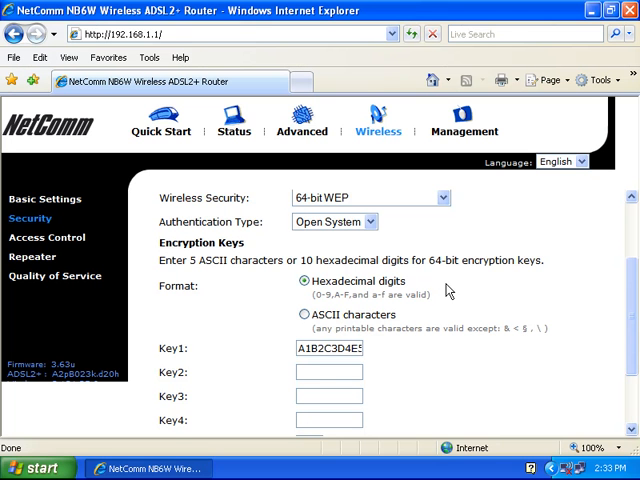